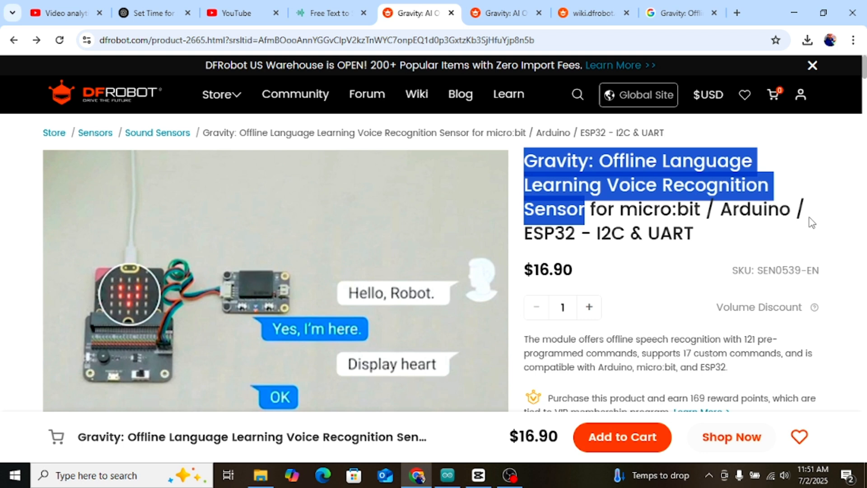
# - From the product's Documents section, open the Command Words List wiki page
pyautogui.click(491, 202)
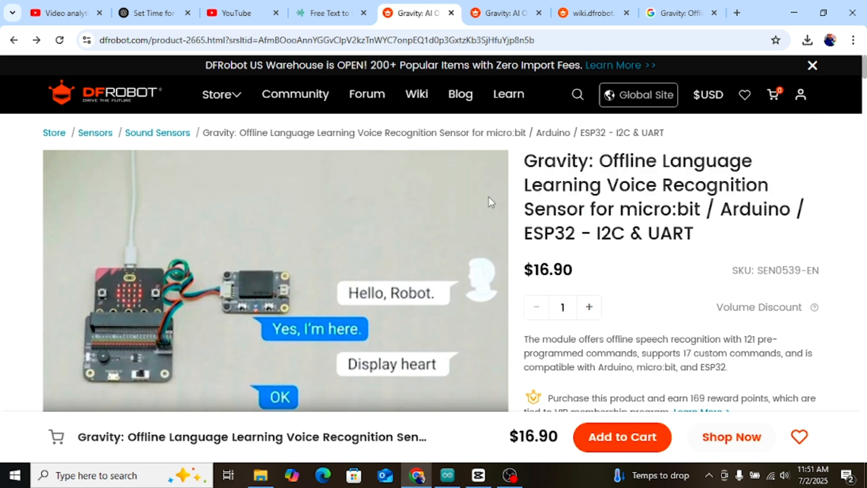
pyautogui.moveTo(254, 289)
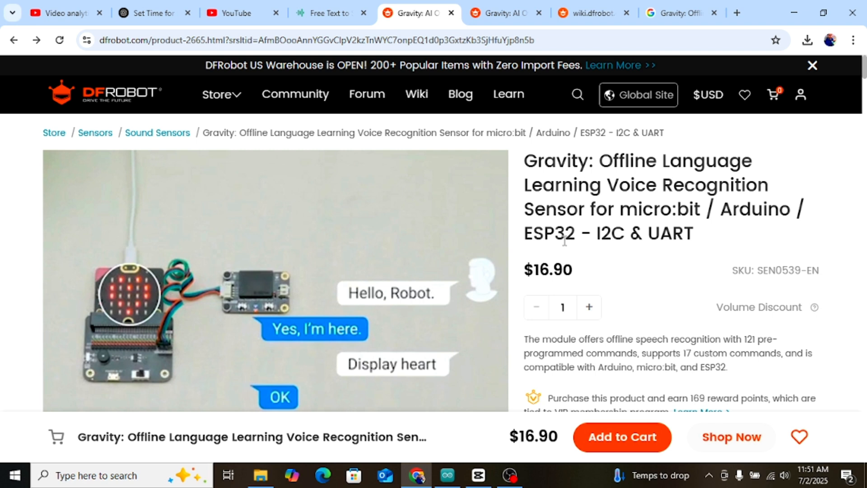
pyautogui.doubleClick(547, 270)
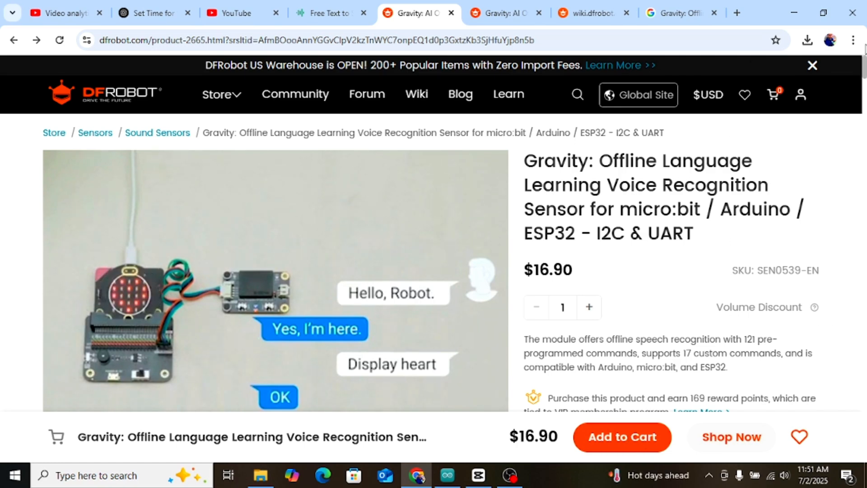
pyautogui.scroll(-3)
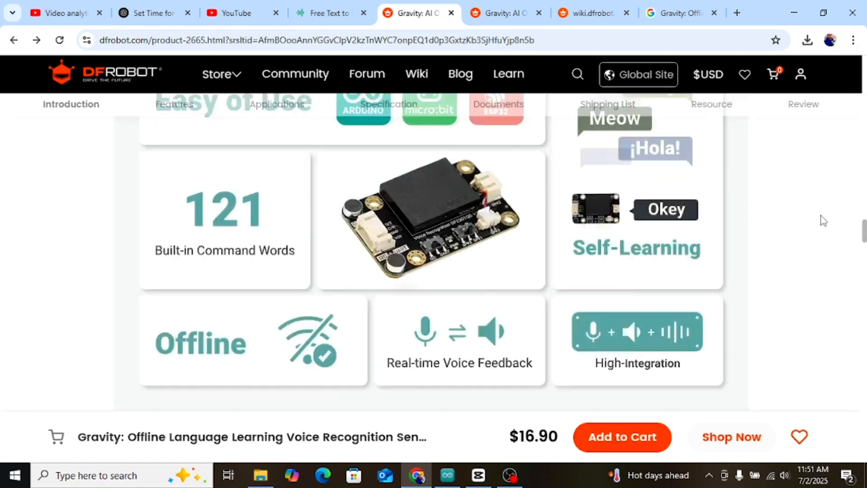
pyautogui.click(496, 104)
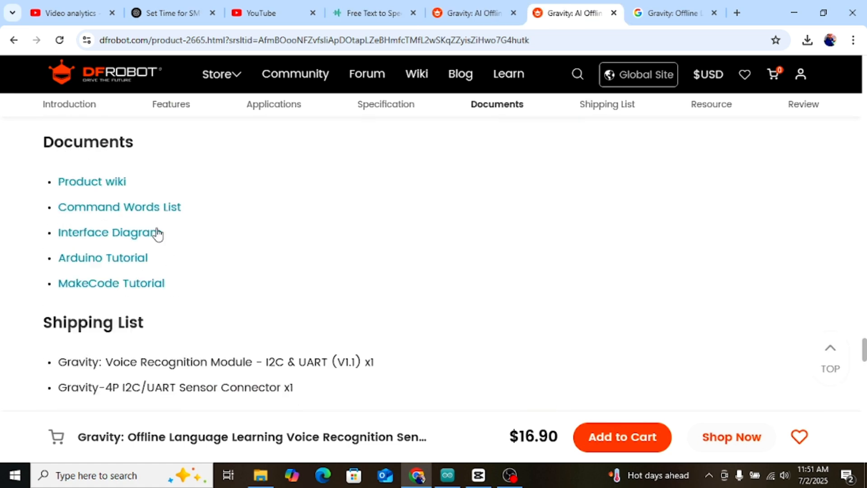
pyautogui.click(119, 206)
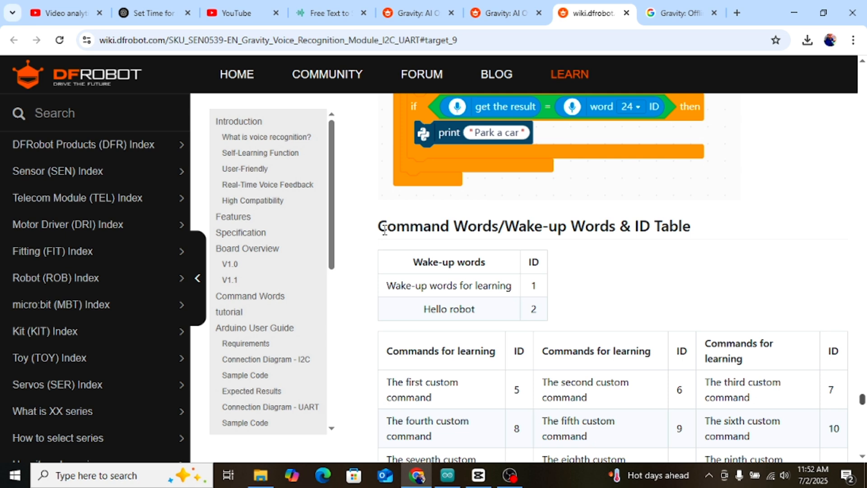
pyautogui.doubleClick(443, 225)
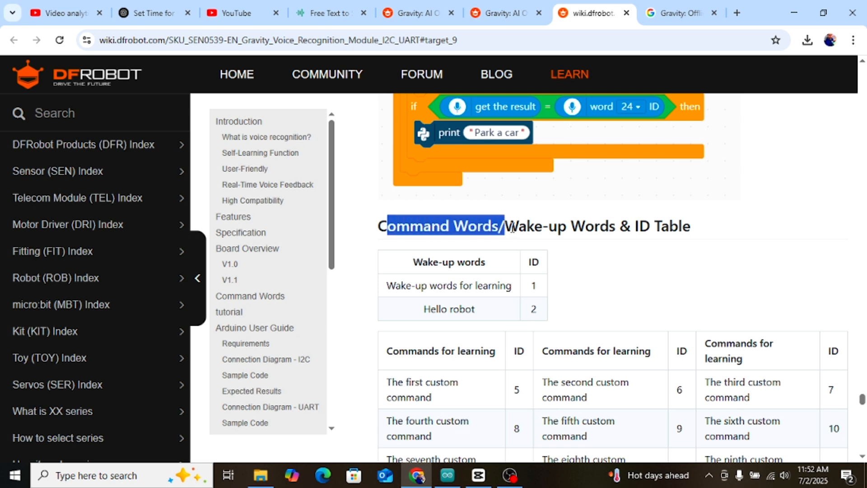
pyautogui.moveTo(614, 231)
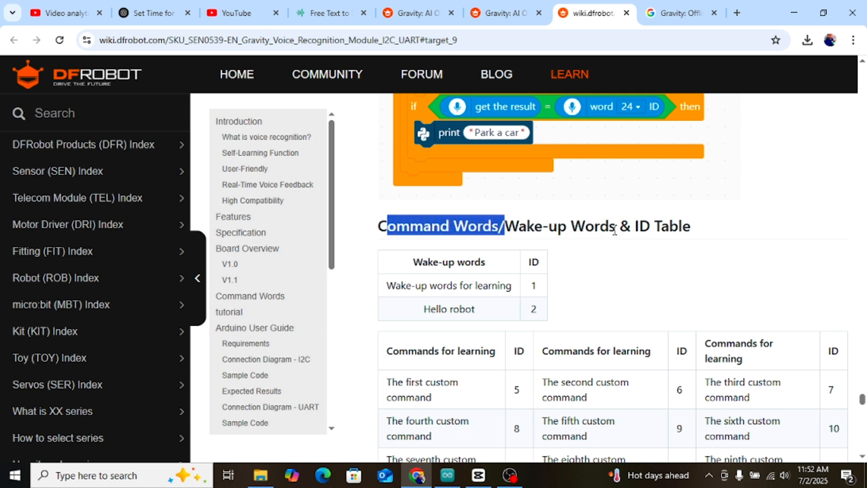
pyautogui.doubleClick(560, 226)
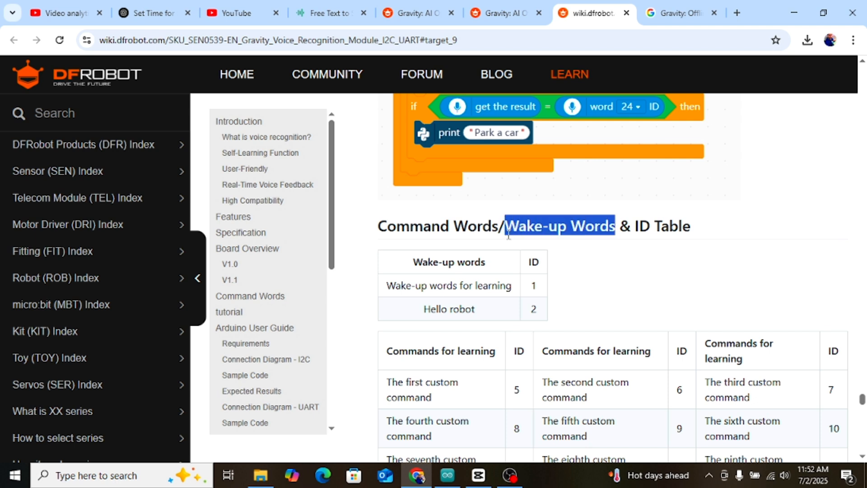
pyautogui.doubleClick(448, 262)
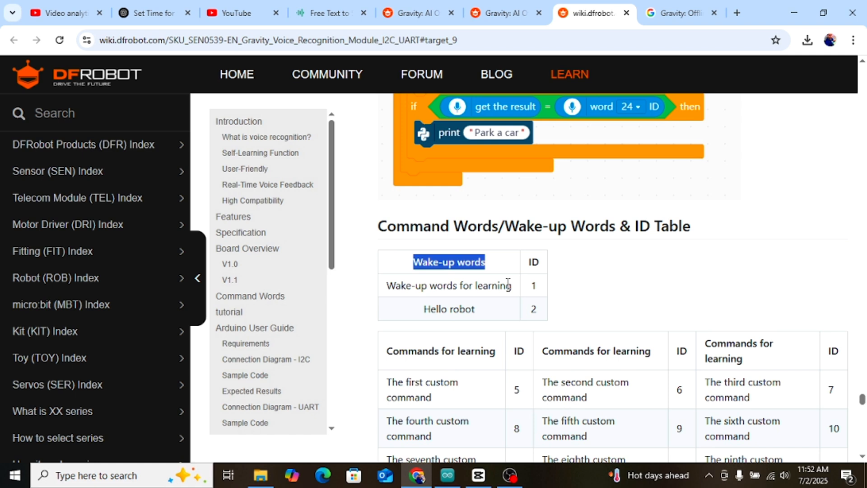
pyautogui.moveTo(496, 314)
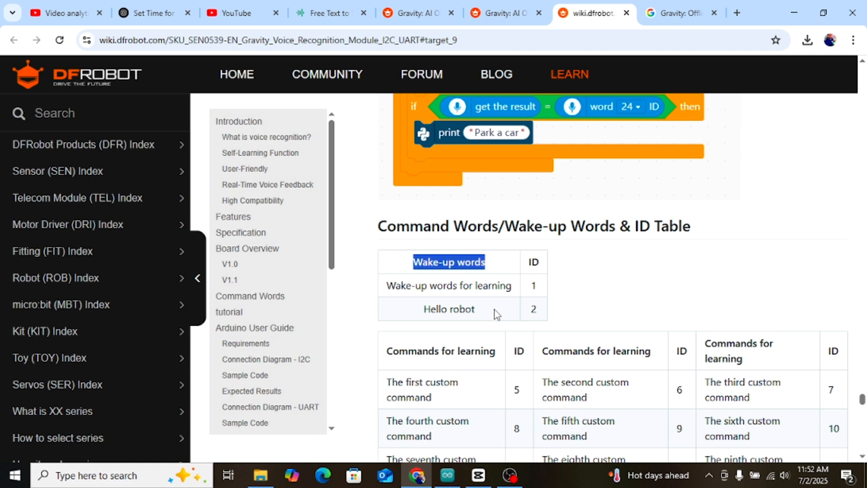
pyautogui.doubleClick(449, 308)
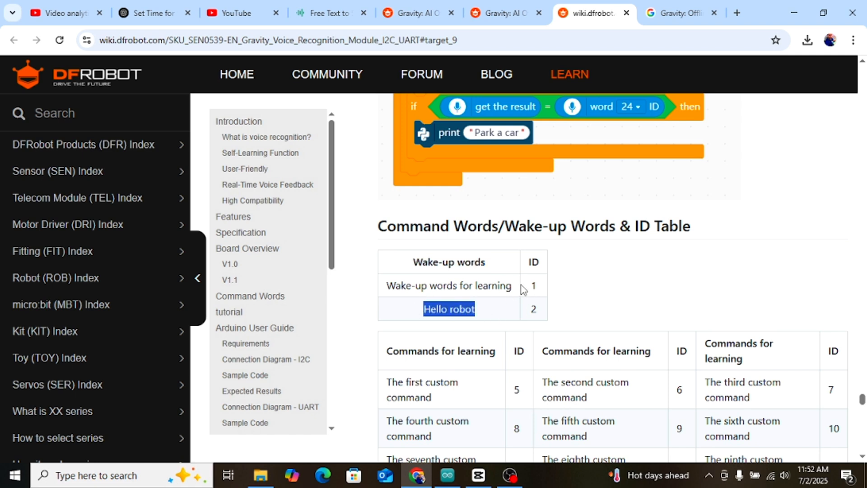
pyautogui.doubleClick(448, 285)
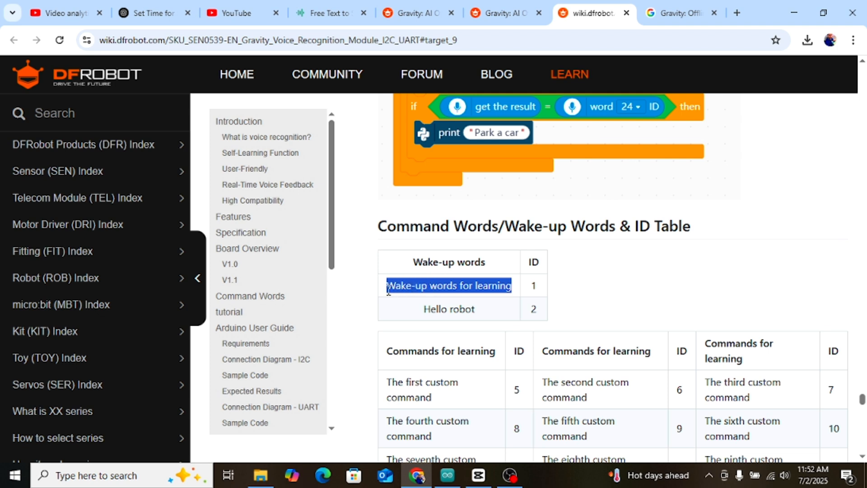
pyautogui.moveTo(453, 284)
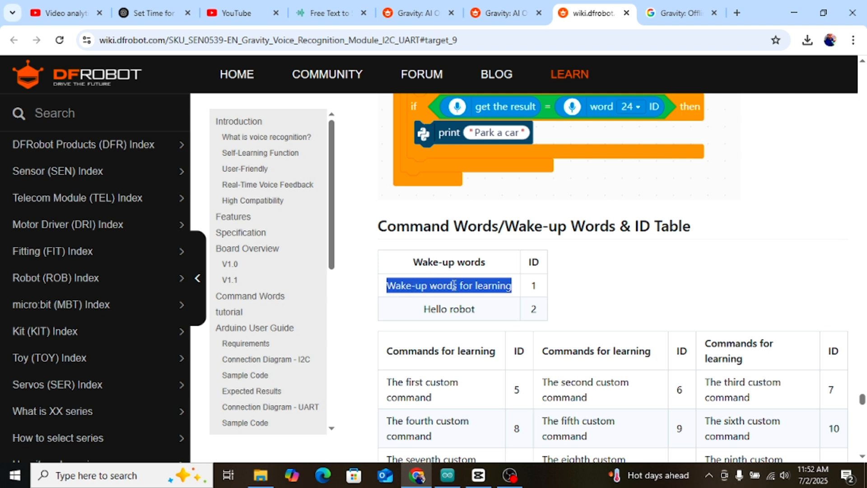
pyautogui.moveTo(477, 324)
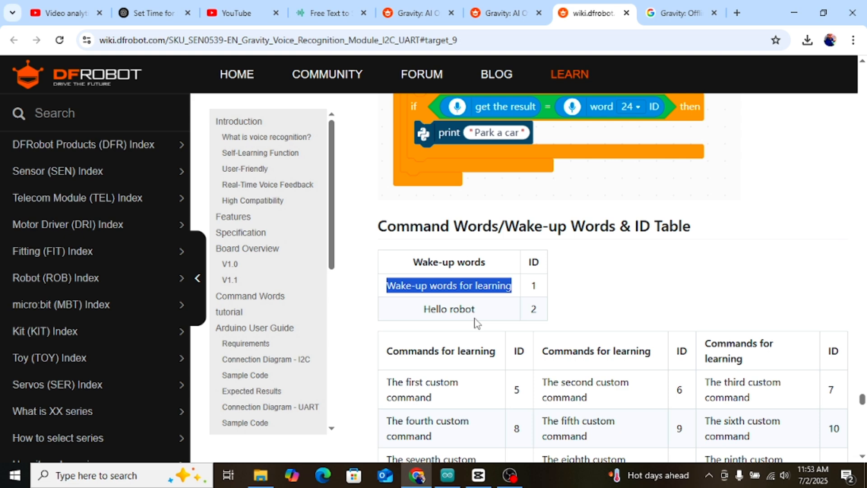
# - Scroll the wiki down to the fixed command words, reaching 'Turn on the light' (103)
pyautogui.scroll(-3)
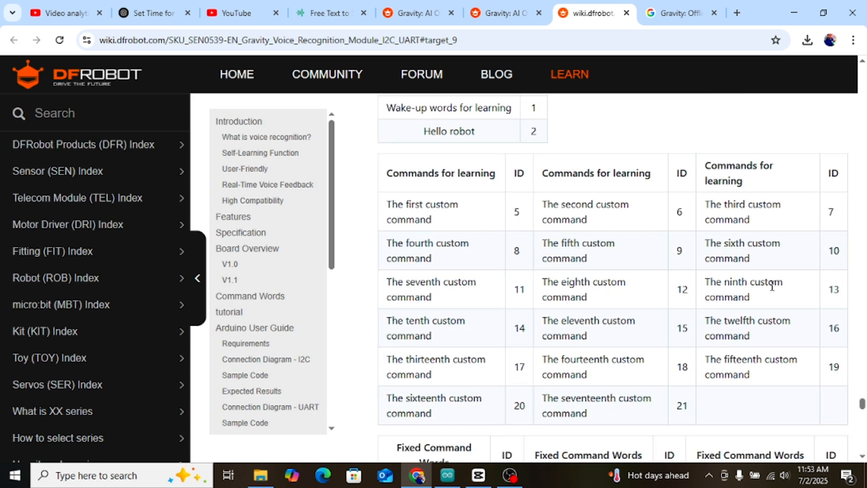
pyautogui.scroll(-3)
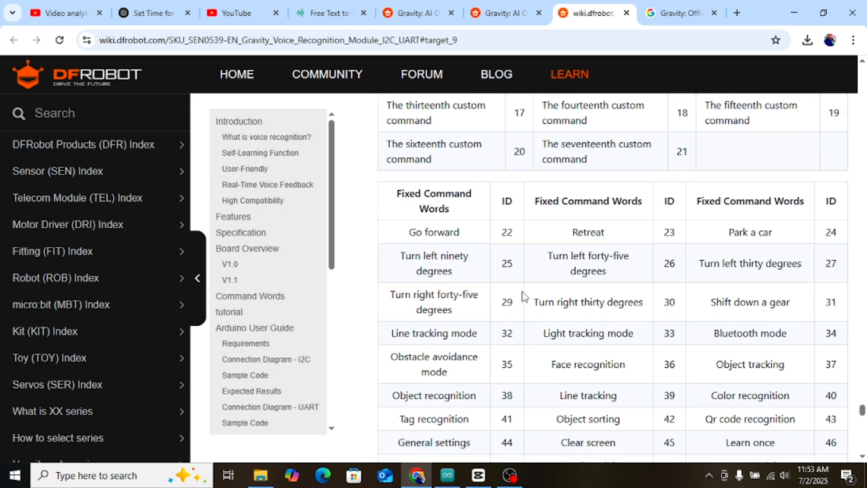
pyautogui.moveTo(822, 168)
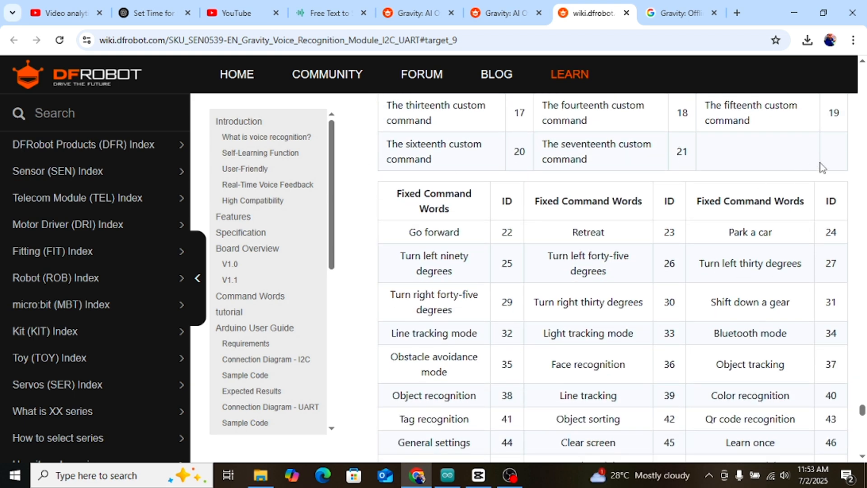
pyautogui.scroll(-3)
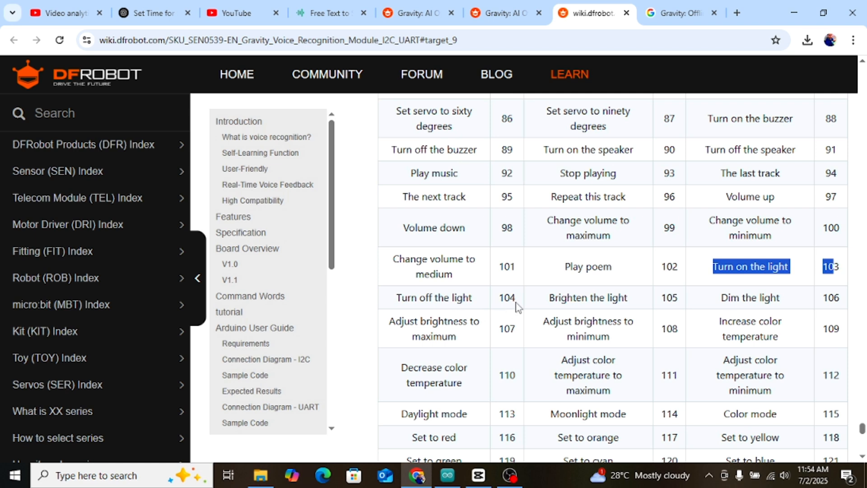
pyautogui.moveTo(455, 297)
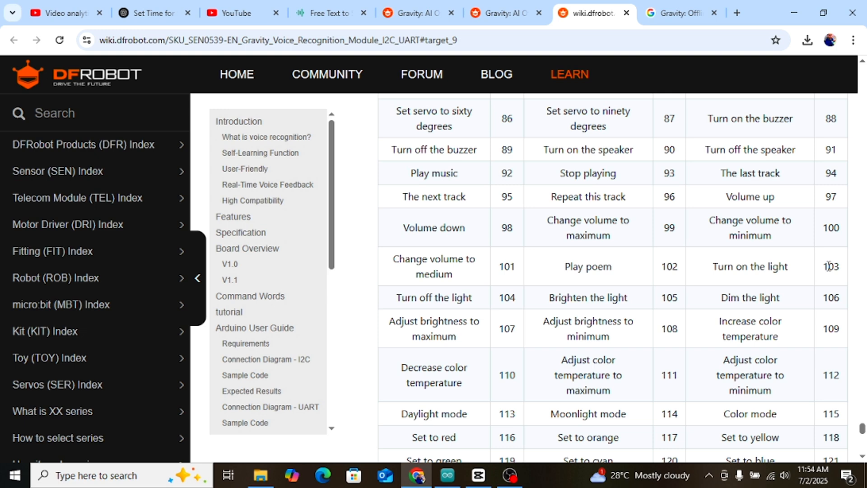
# - In the sketch, check the voiceCmd conditions using IDs 104 and 103 for the relay
pyautogui.click(446, 475)
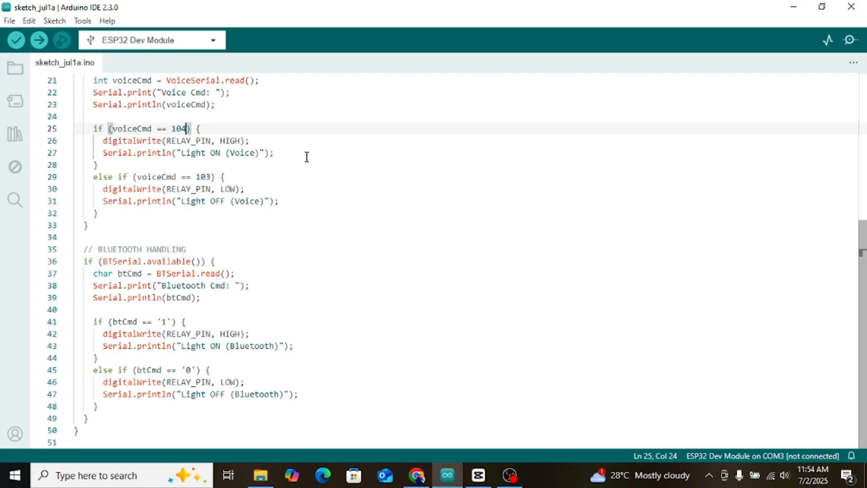
pyautogui.doubleClick(202, 176)
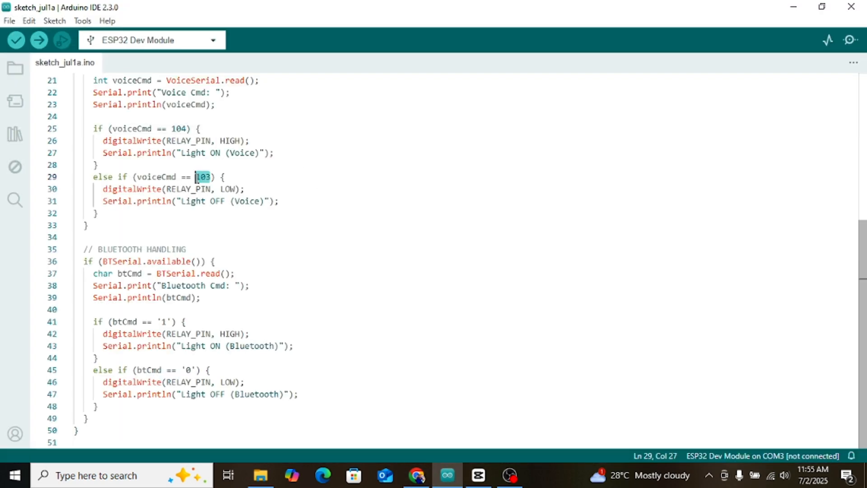
pyautogui.click(233, 201)
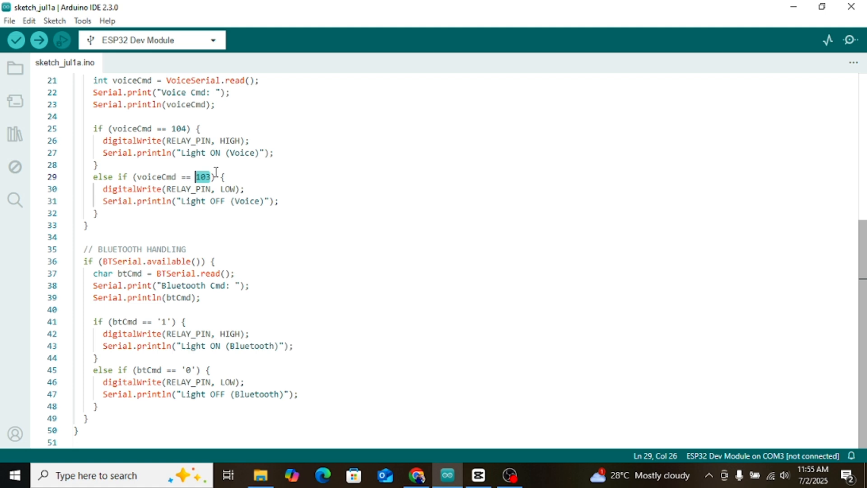
pyautogui.moveTo(437, 474)
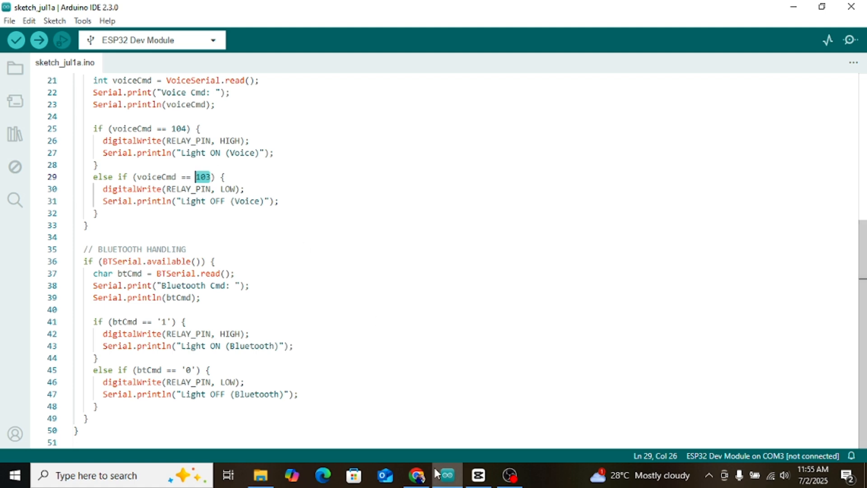
# - Confirm in the wiki table that 103 is 'Turn on the light' and 104 'Turn off the light'
pyautogui.click(416, 475)
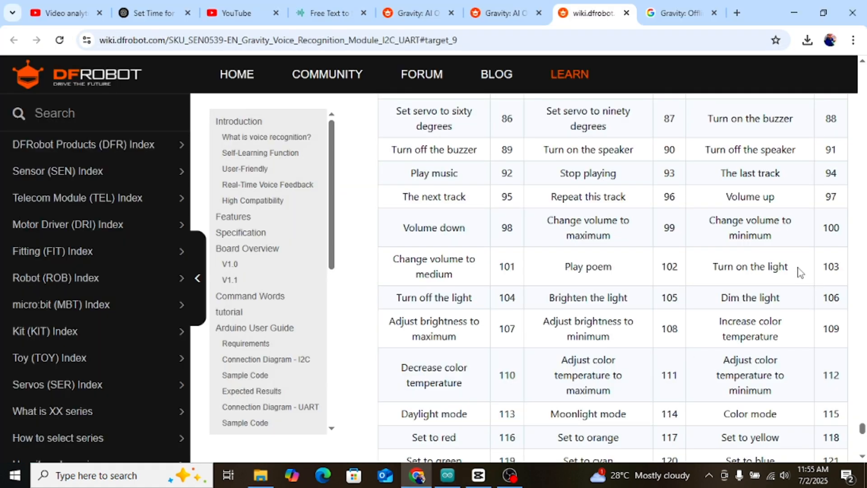
pyautogui.doubleClick(830, 266)
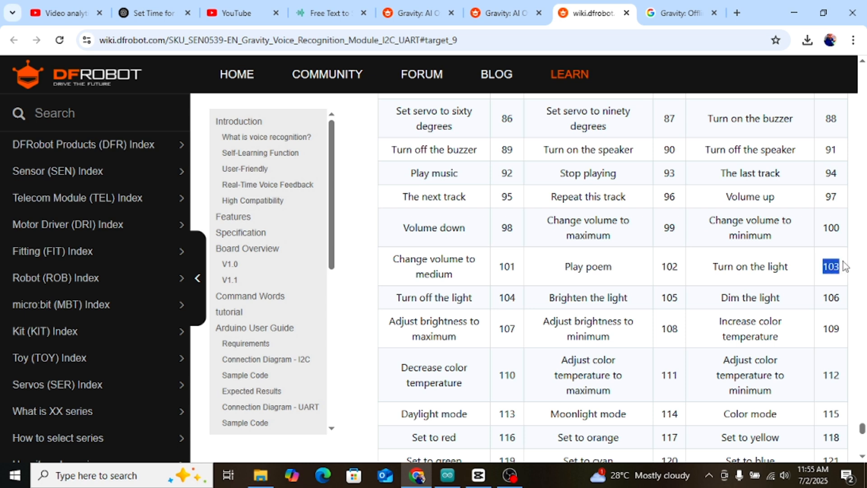
pyautogui.moveTo(500, 304)
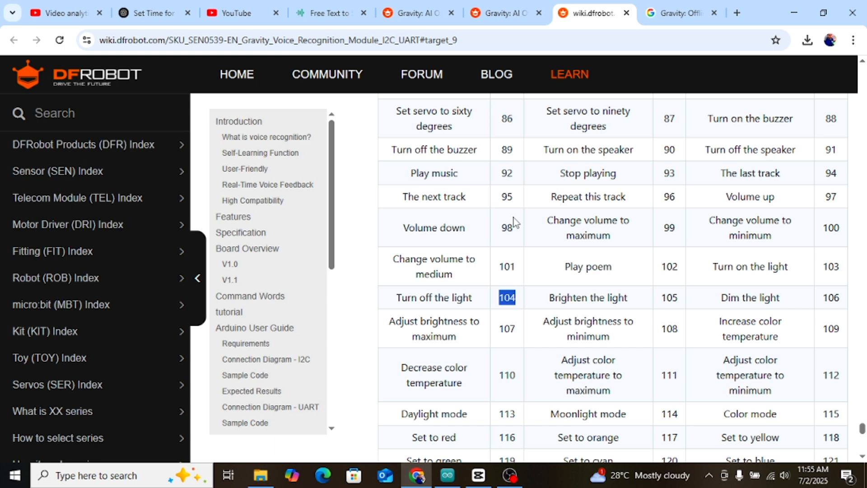
pyautogui.click(447, 475)
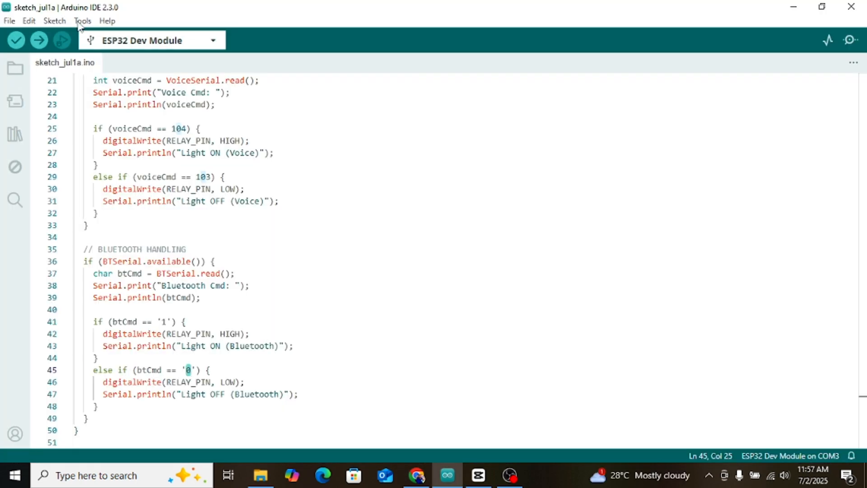
# - Confirm board ESP32 Dev Module and port COM3, then upload the sketch
pyautogui.click(82, 20)
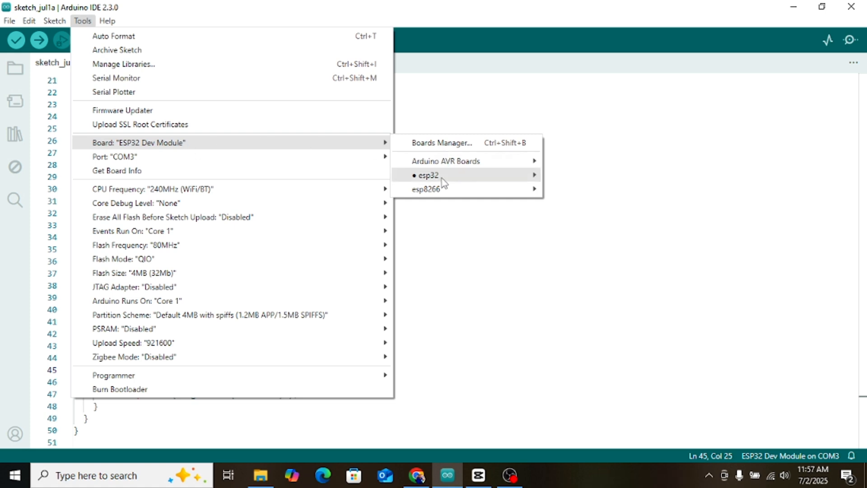
pyautogui.click(429, 174)
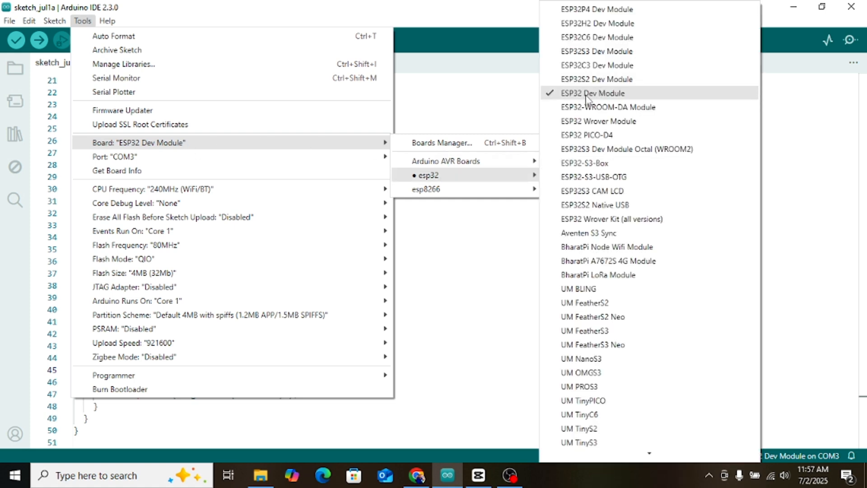
pyautogui.moveTo(569, 98)
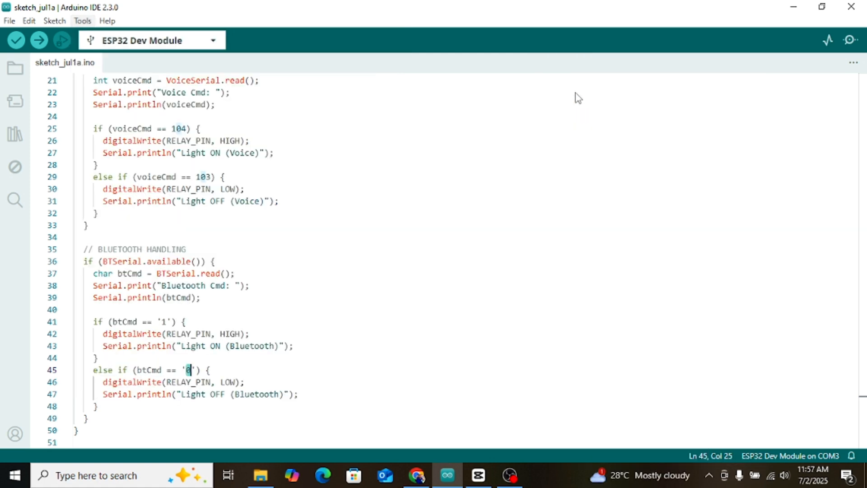
pyautogui.click(81, 20)
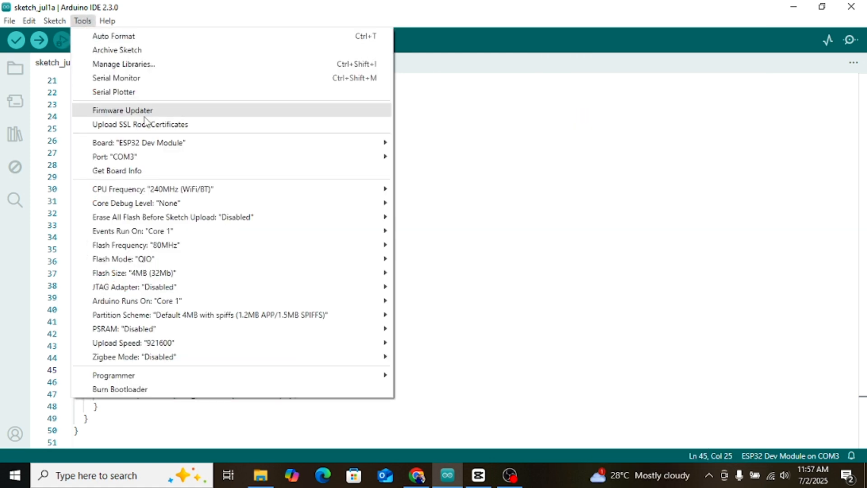
pyautogui.click(114, 156)
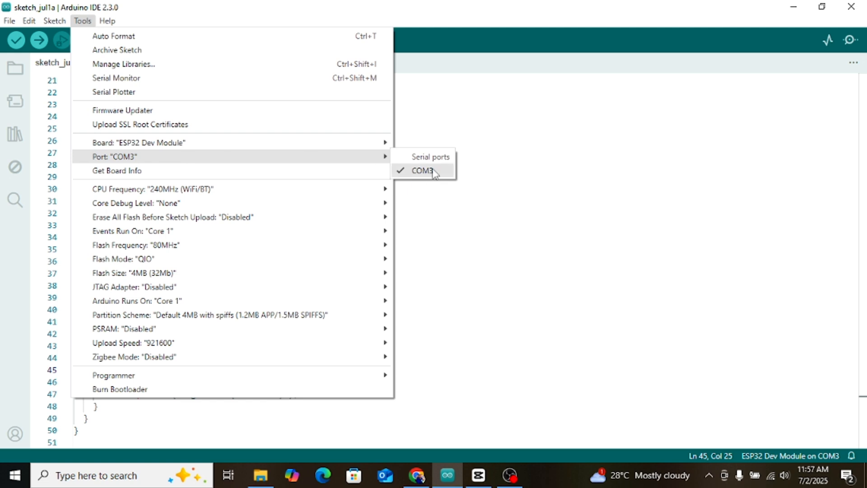
pyautogui.click(424, 170)
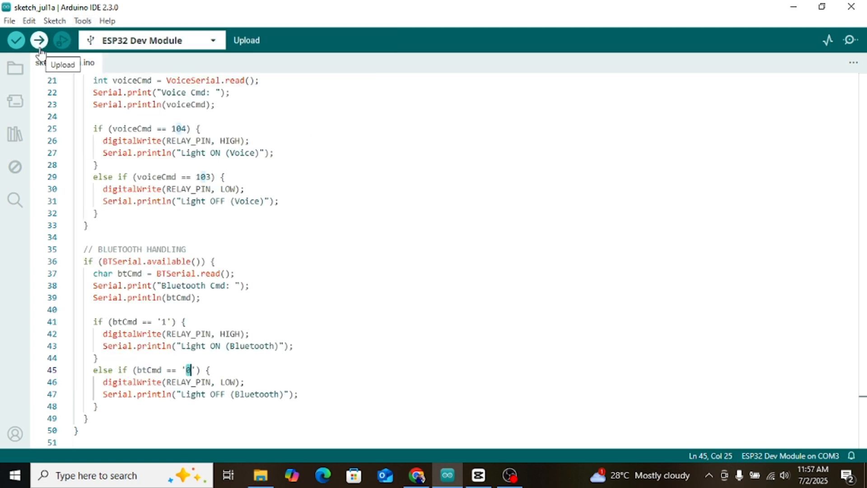
pyautogui.click(38, 40)
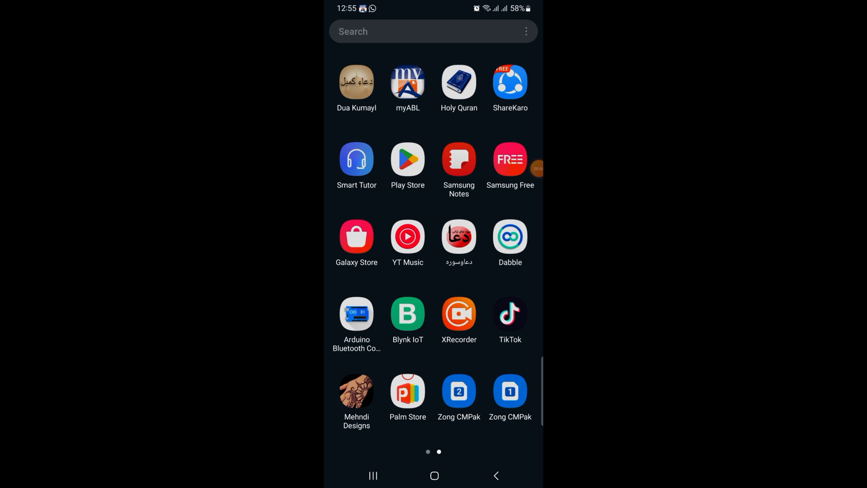
# - Search the Play Store for 'arduino Bluetooth control' and launch Arduino Bluetooth Control
pyautogui.write('arduino')
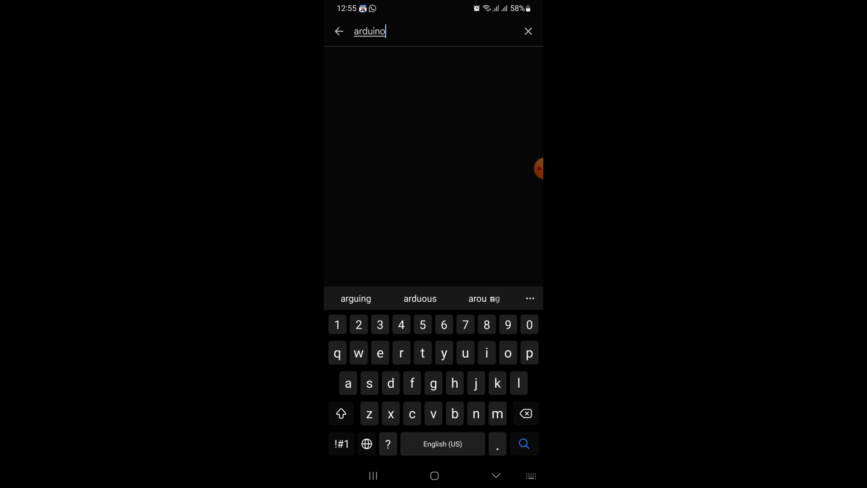
pyautogui.write('Bluetooth control')
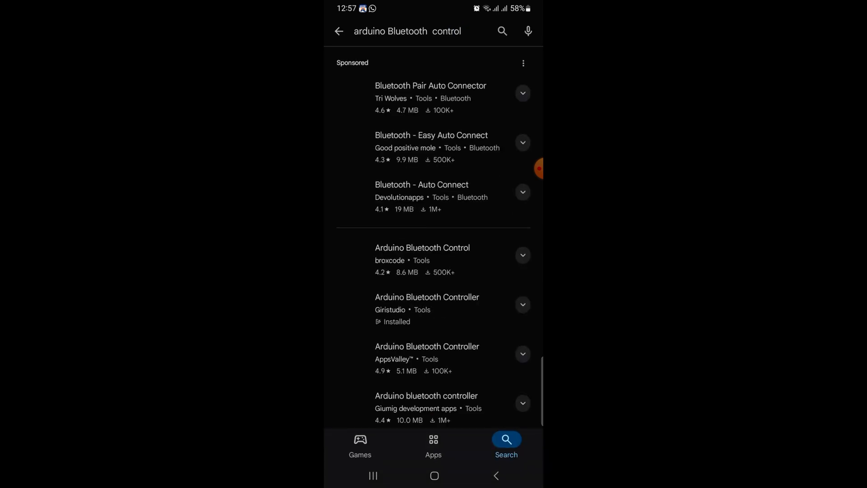
pyautogui.scroll(-3)
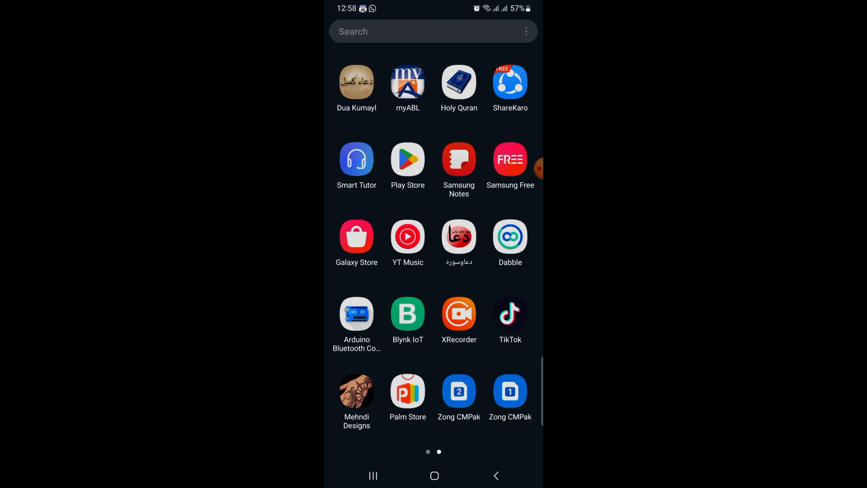
pyautogui.click(356, 315)
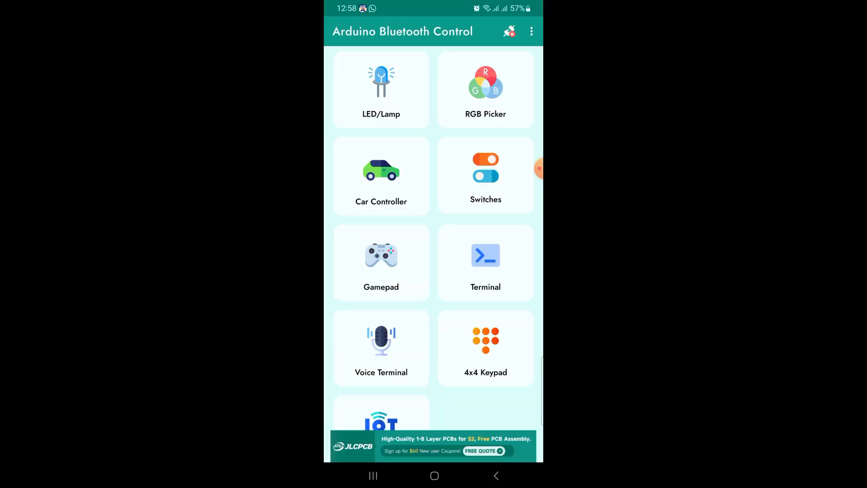